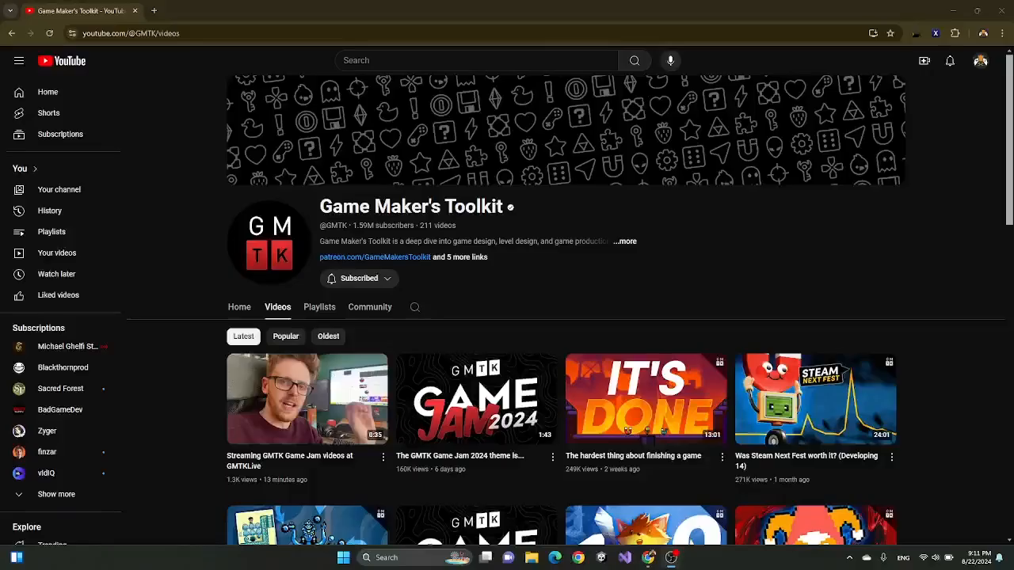
- Create the 2D Built-In Render Pipeline project 'GMTK GameJam' and add a Square sprite
{"action": "left_click", "coordinate": [475, 398]}
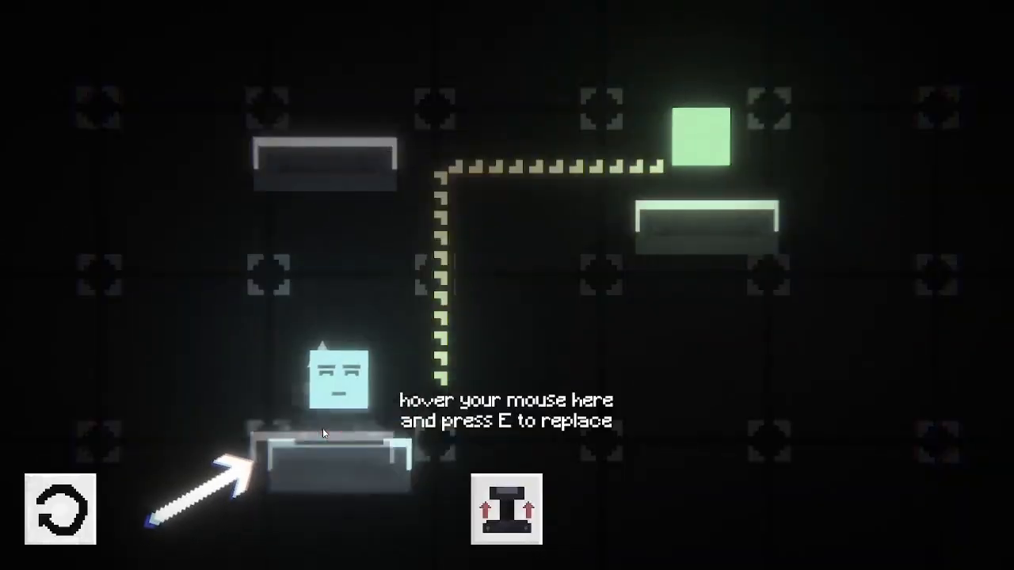
{"action": "key", "text": "e"}
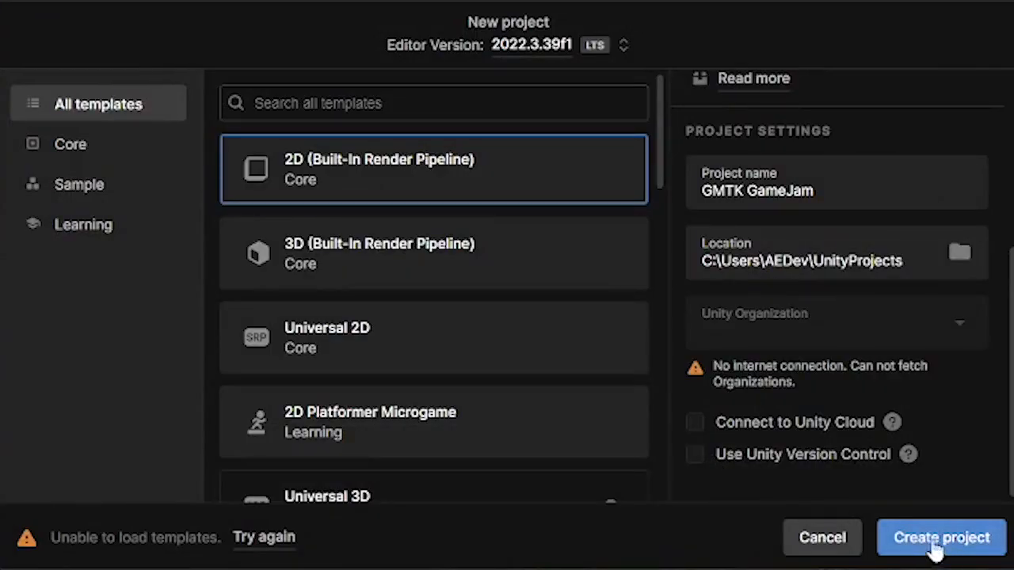
{"action": "left_click", "coordinate": [941, 538]}
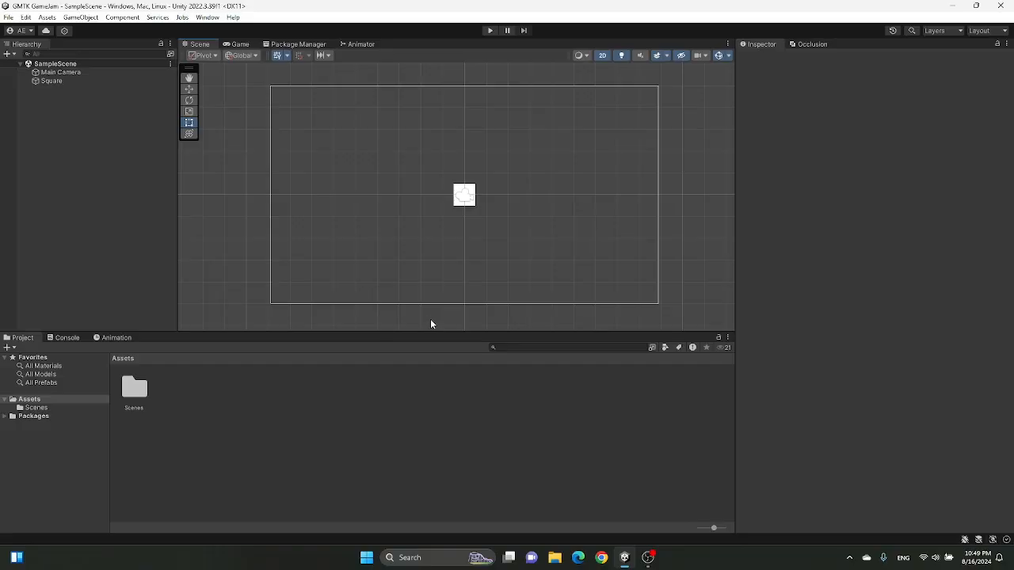
{"action": "left_click", "coordinate": [489, 30]}
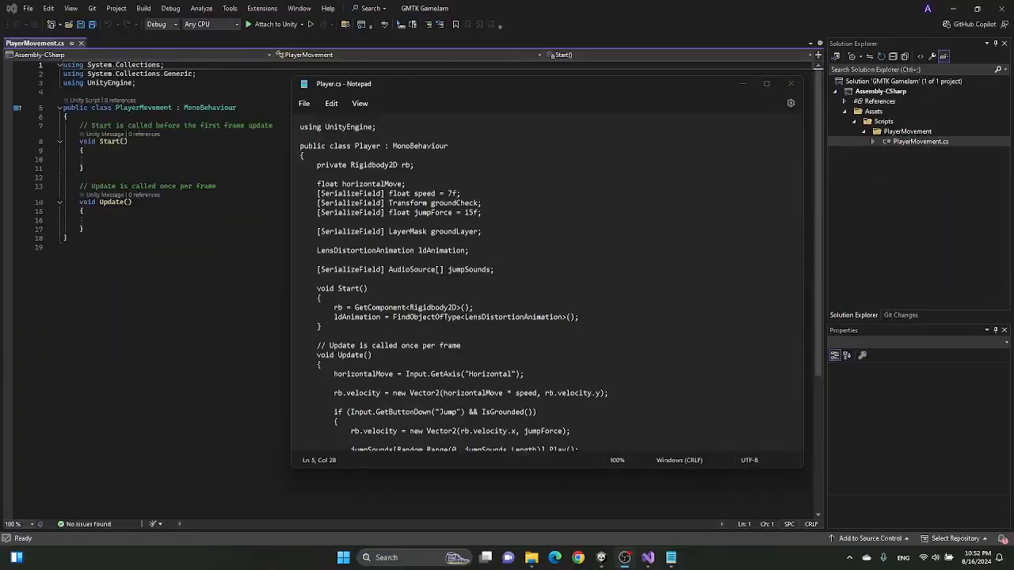
{"action": "left_click", "coordinate": [318, 165]}
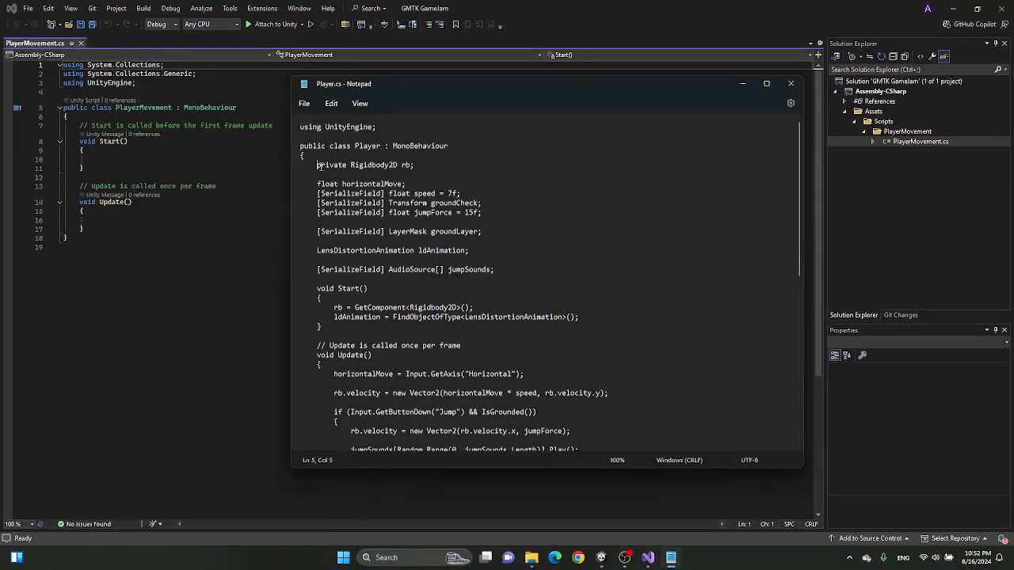
{"action": "left_click_drag", "start_coordinate": [318, 165], "coordinate": [377, 380]}
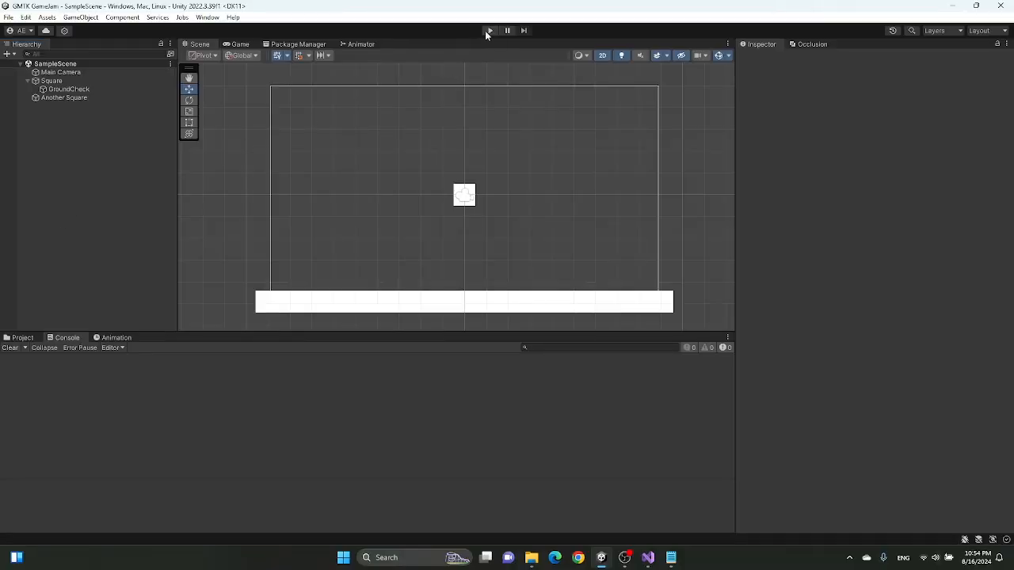
- Enter Play mode to test the square player's ground check above the platform
{"action": "left_click", "coordinate": [490, 30]}
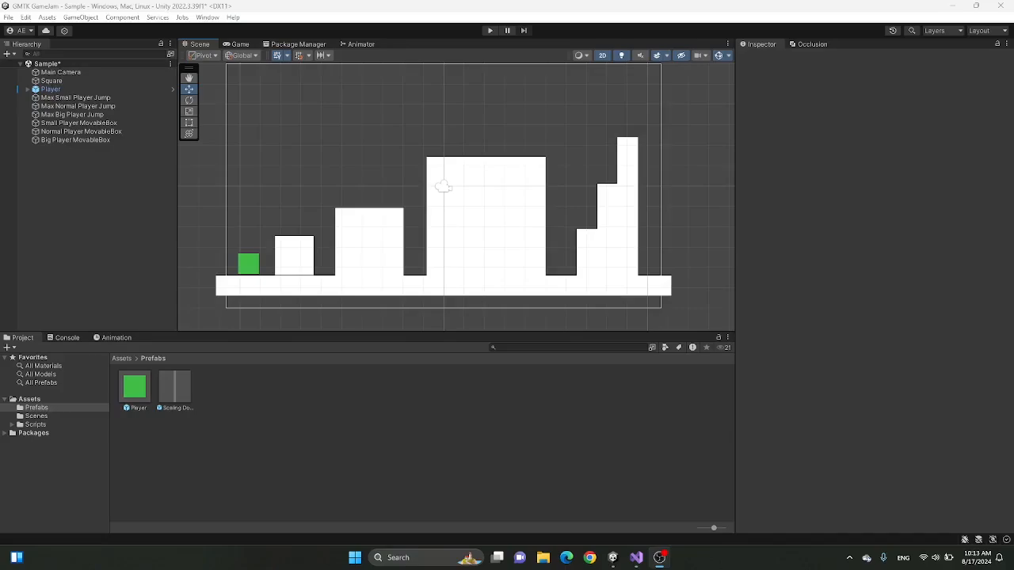
{"action": "mouse_move", "coordinate": [442, 225]}
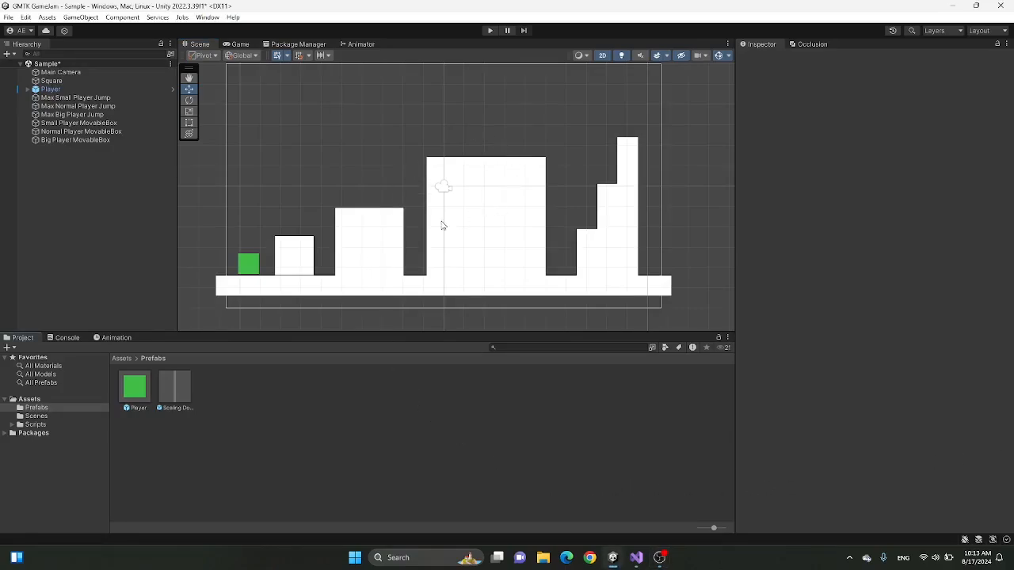
{"action": "left_click", "coordinate": [77, 97]}
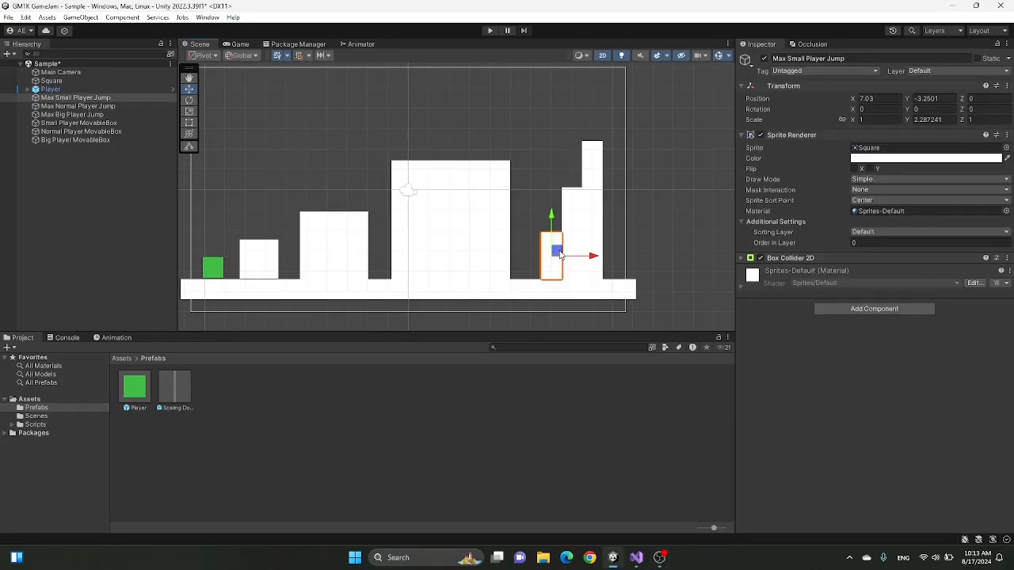
{"action": "left_click", "coordinate": [73, 114]}
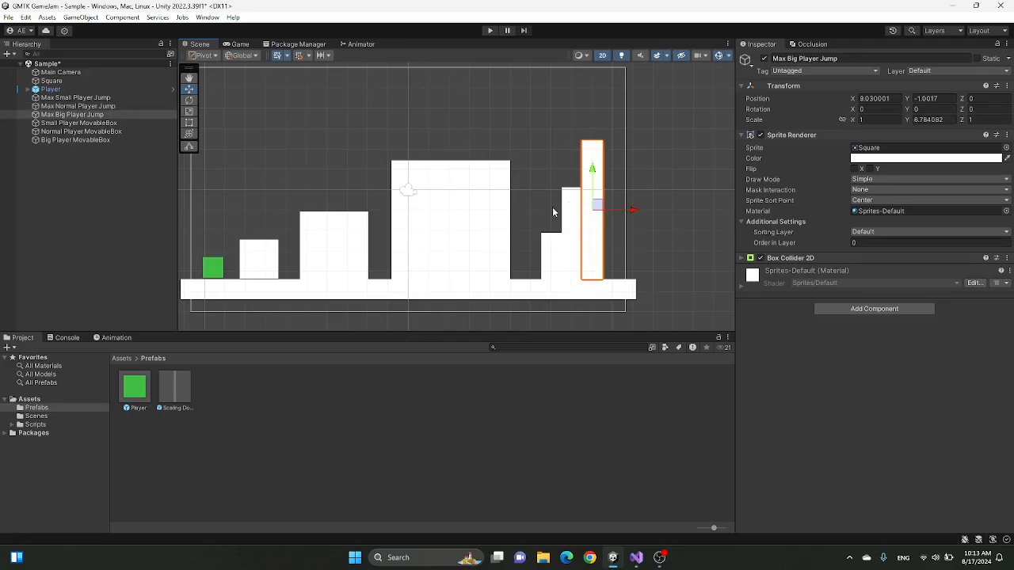
{"action": "left_click", "coordinate": [80, 131]}
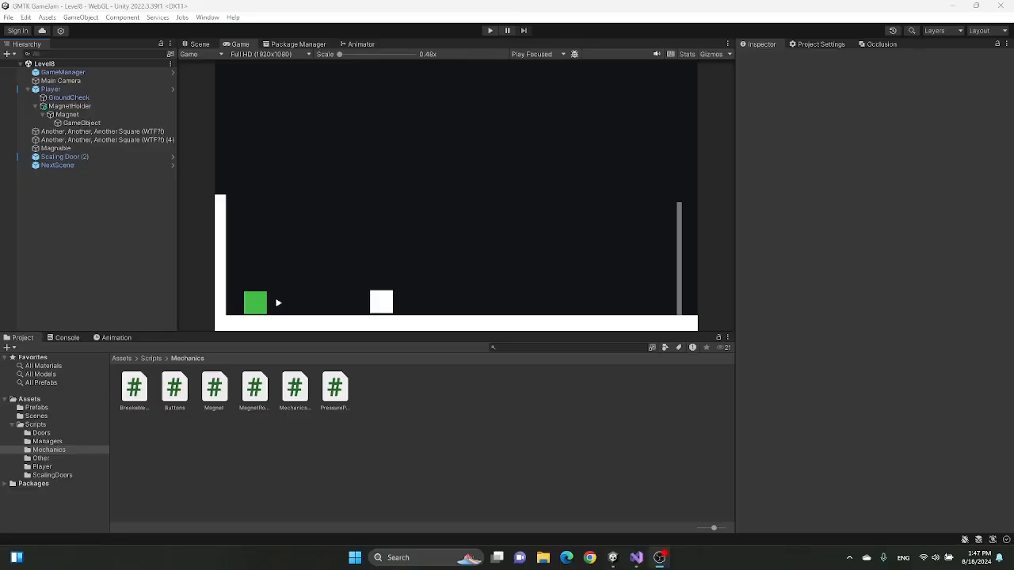
- Toggle Play mode in Level9 to check the doors, pressure pad and movable box
{"action": "left_click", "coordinate": [489, 30]}
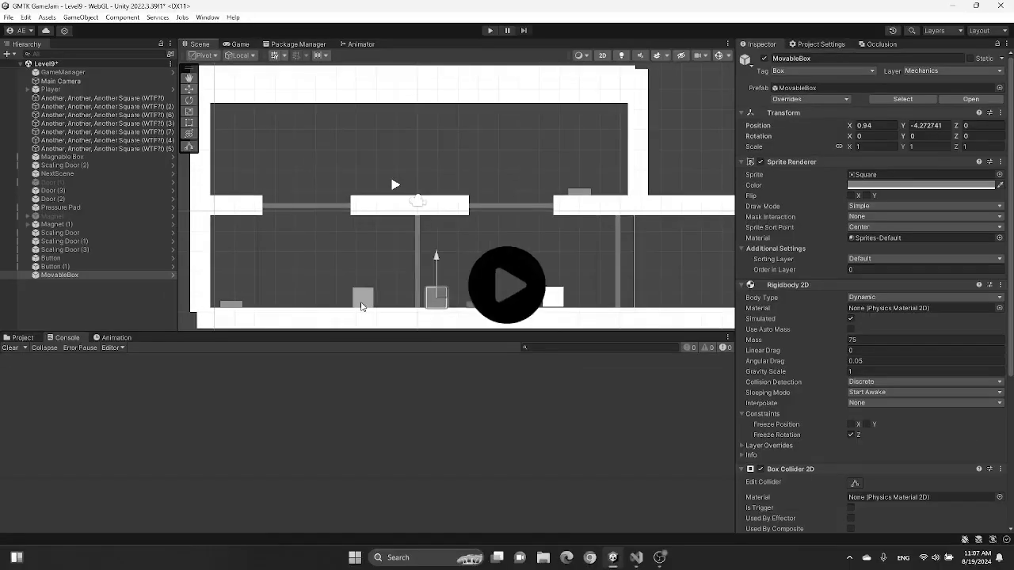
{"action": "left_click", "coordinate": [489, 30]}
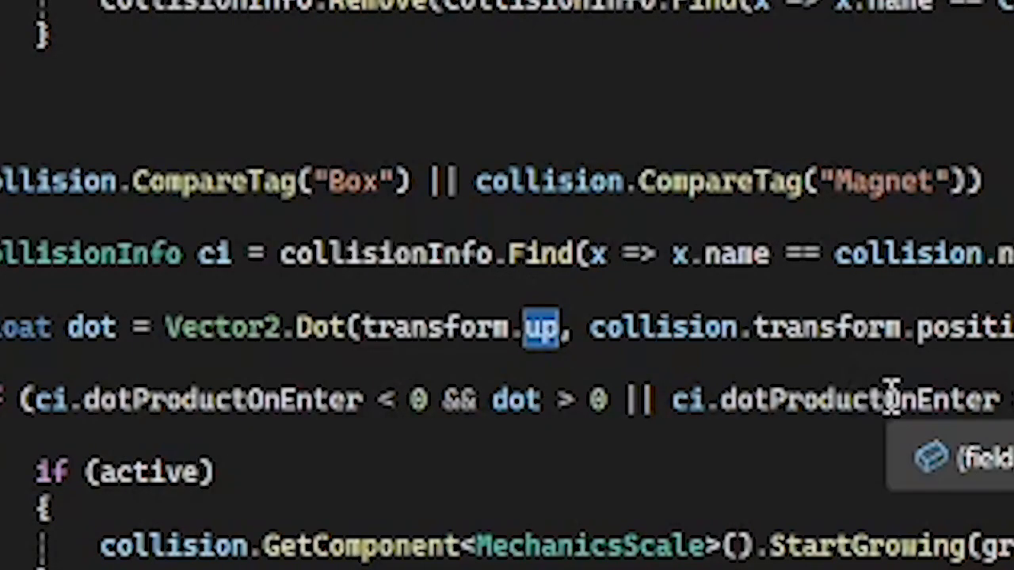
- Replace transform.up with transform.right in the door collision's Vector2.Dot check
{"action": "type", "text": "right"}
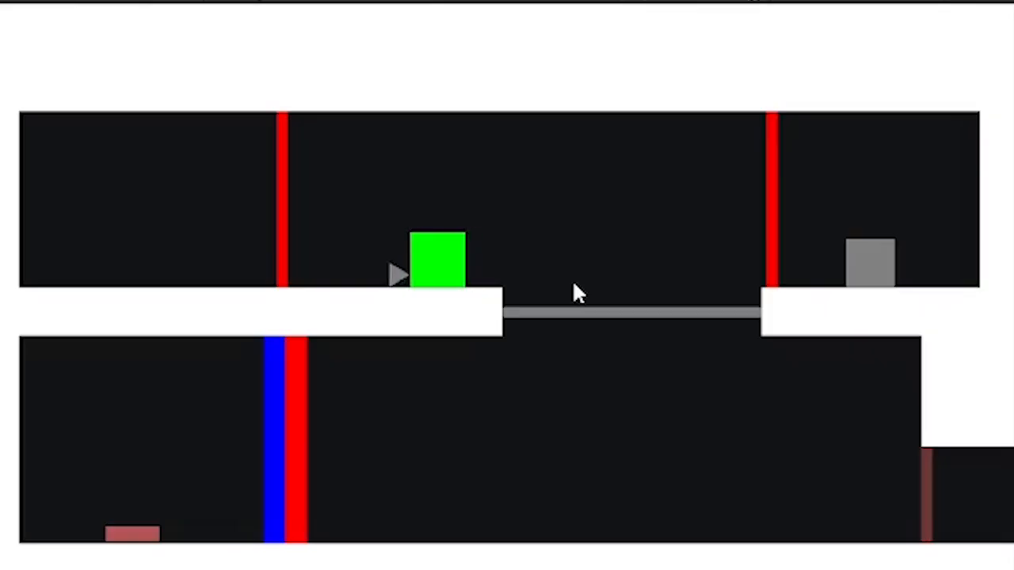
- Play Level9 to try the green player on the red and blue doors and grey box
{"action": "left_click", "coordinate": [490, 30]}
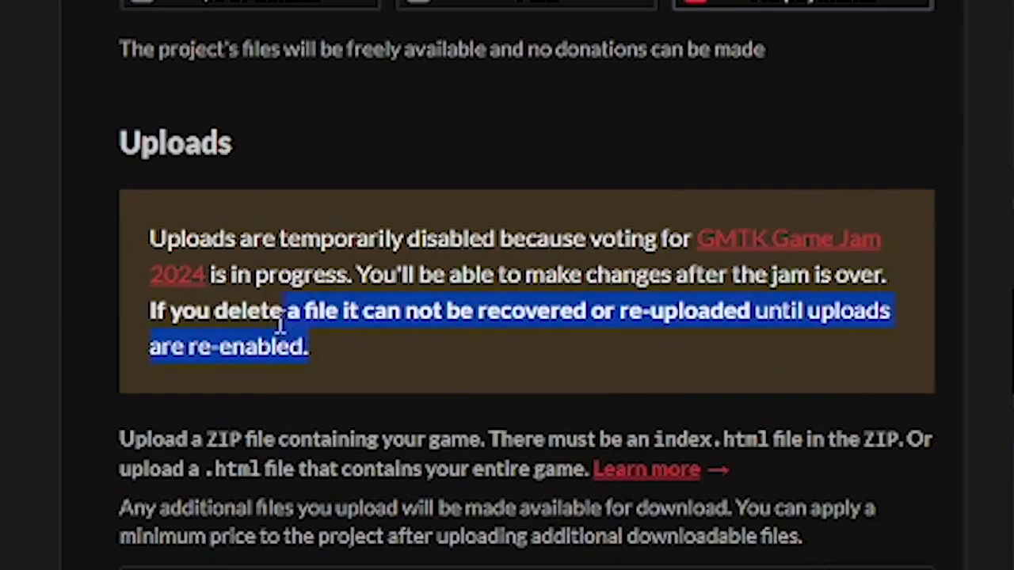
- Drag-select the Uploads notice saying uploads are disabled during GMTK Game Jam 2024 voting
{"action": "left_click_drag", "start_coordinate": [285, 309], "coordinate": [150, 238]}
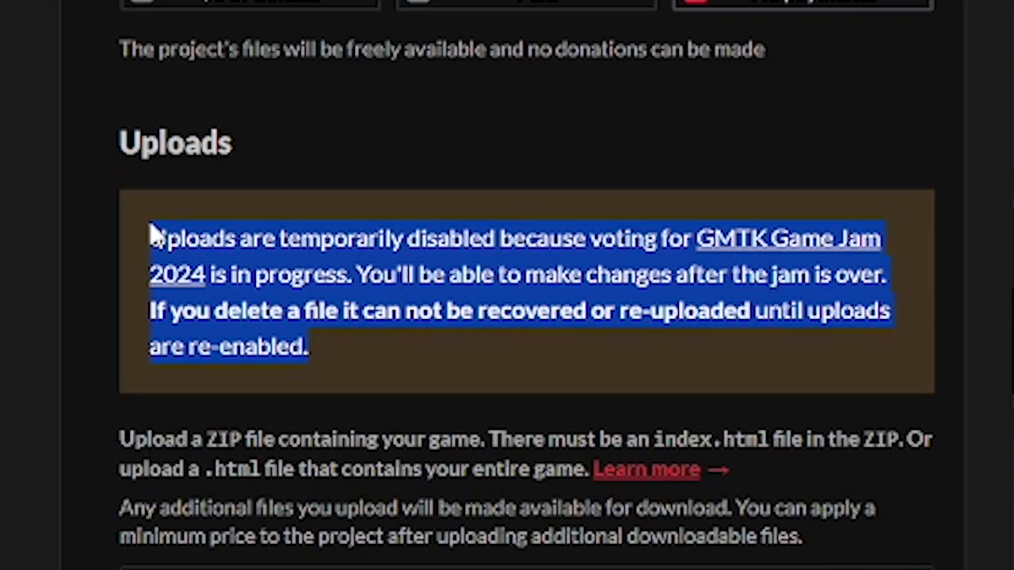